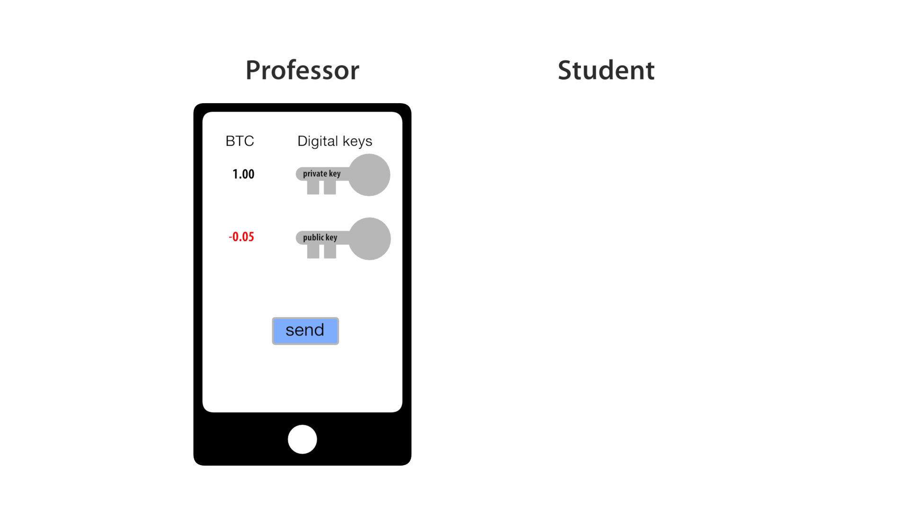
left_click(305, 332)
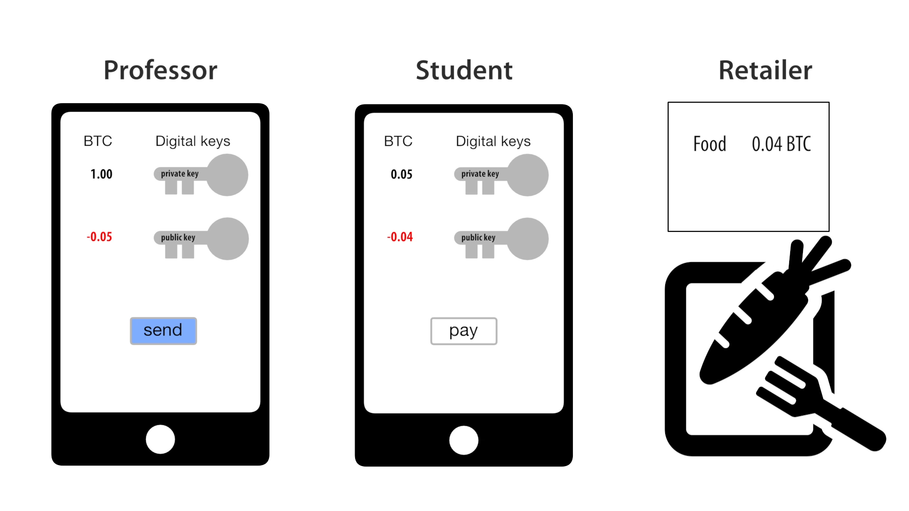
left_click(463, 331)
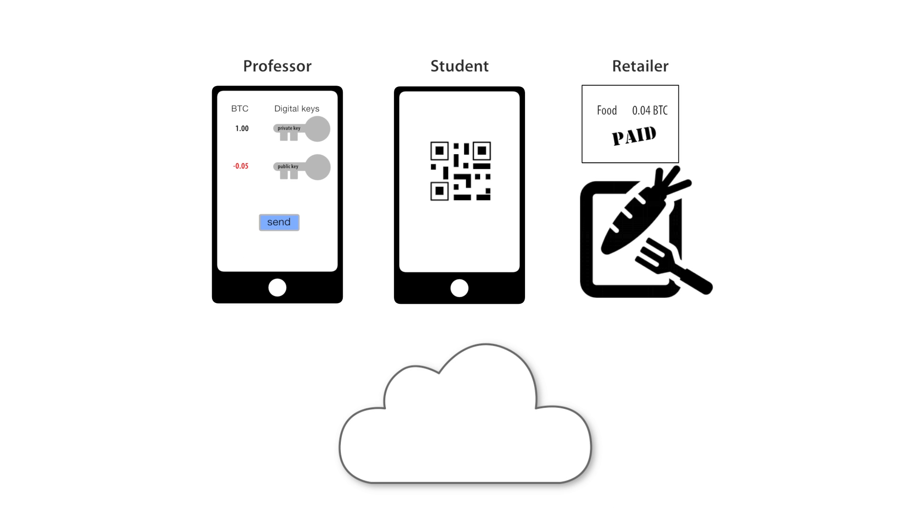
left_click(279, 222)
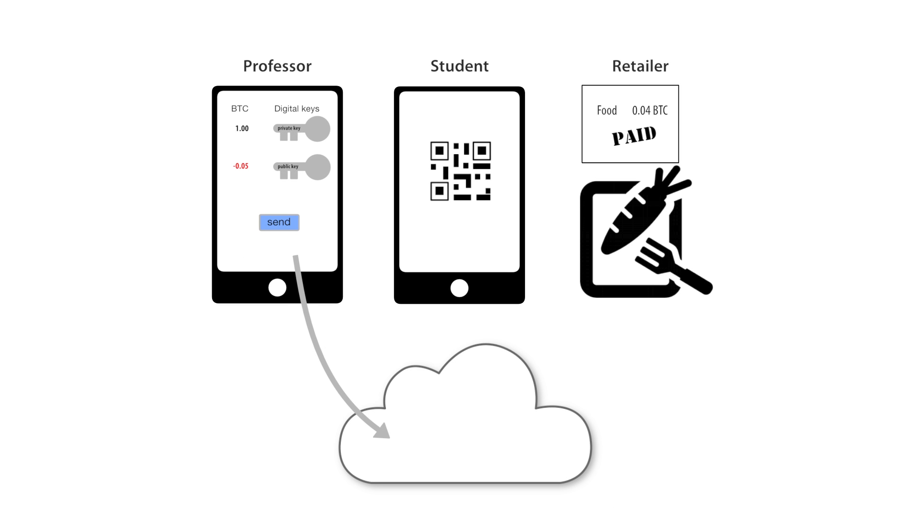